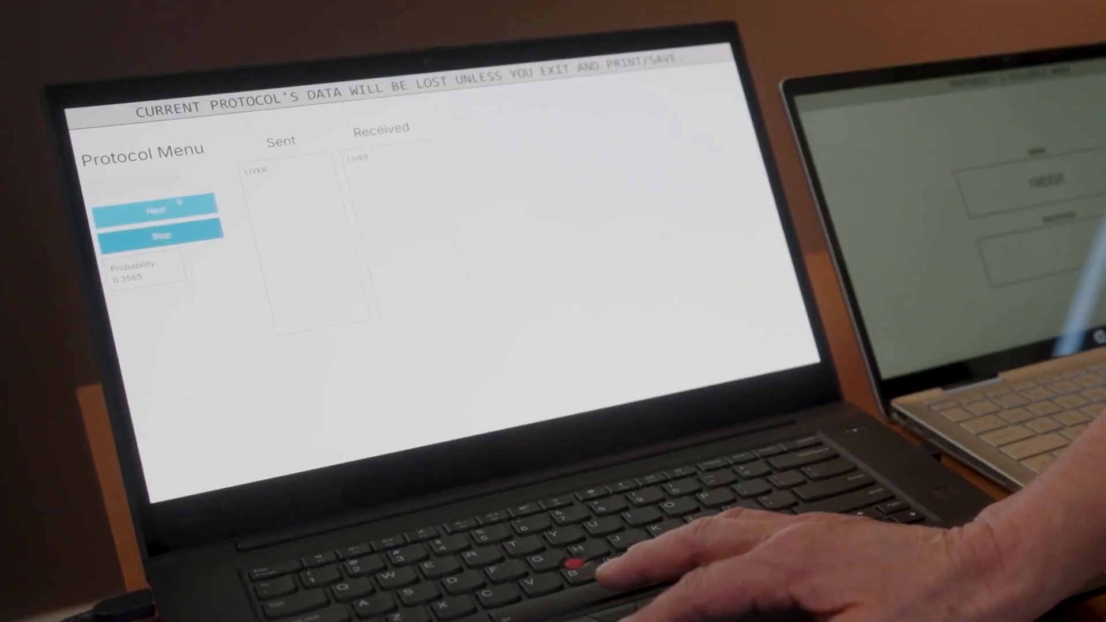
Choose zener instead of words1 from the protocol dropdown
left_click(144, 182)
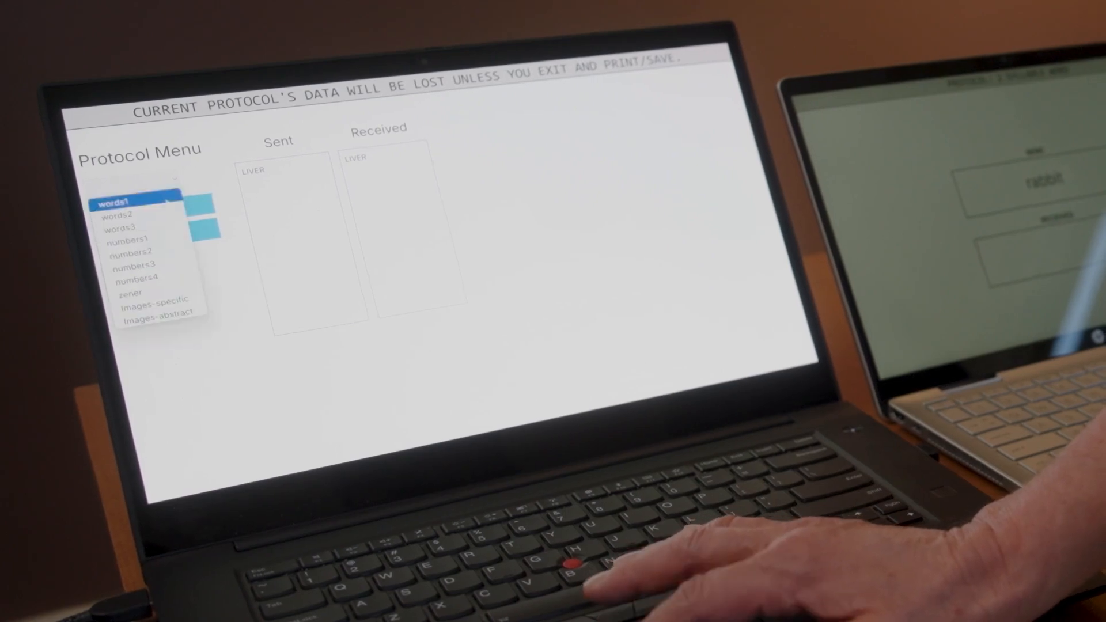
left_click(130, 289)
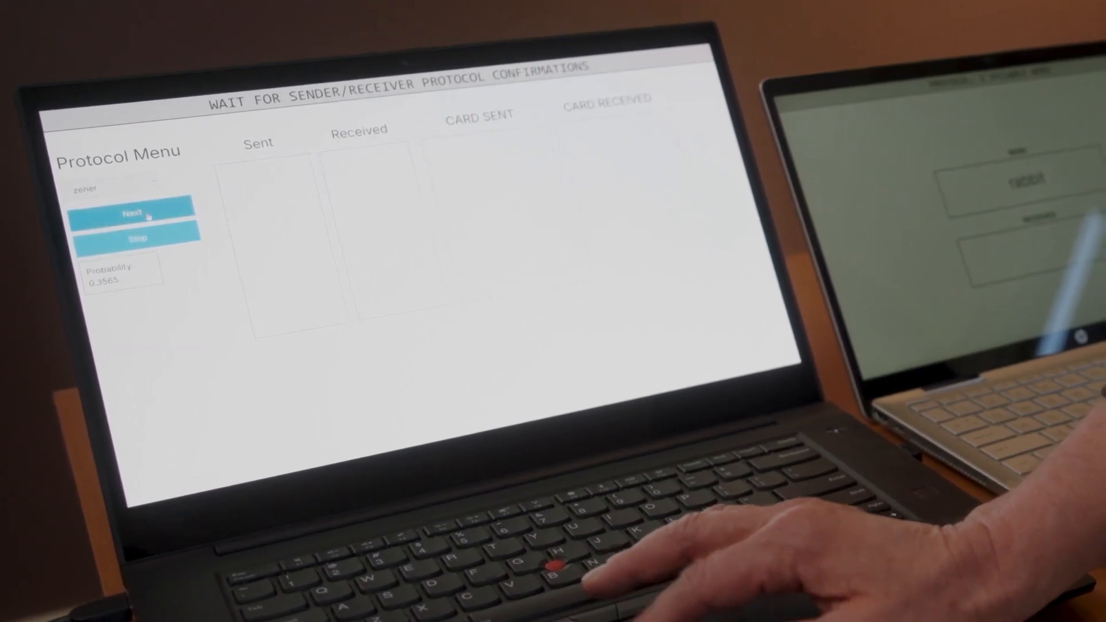
Send the zener protocol for confirmation and deal the first Zener card, a cross
left_click(135, 211)
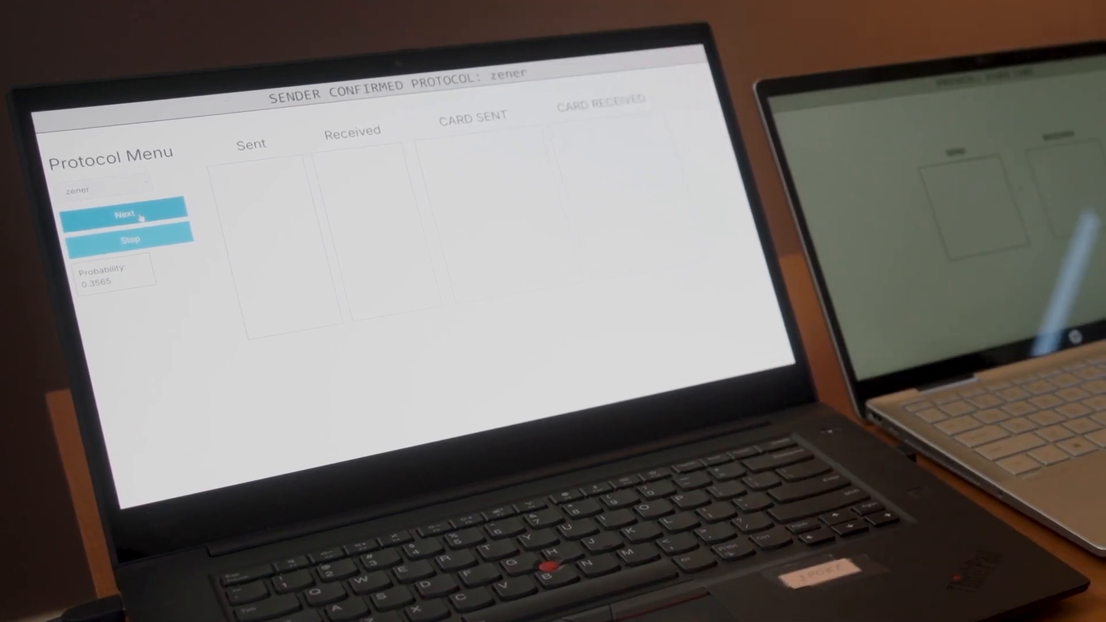
left_click(124, 214)
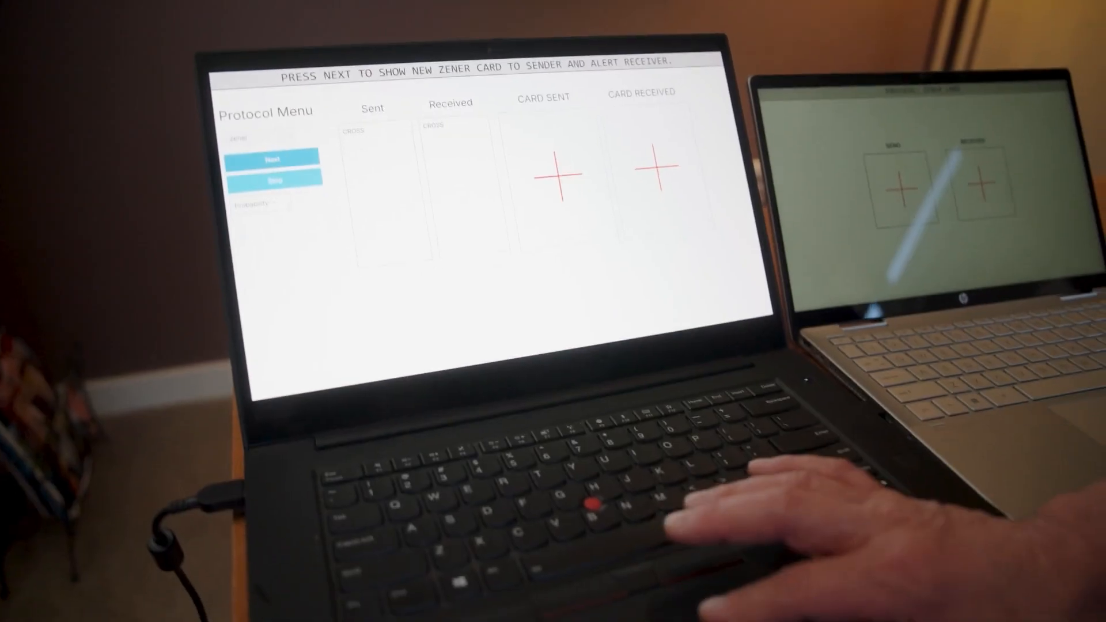